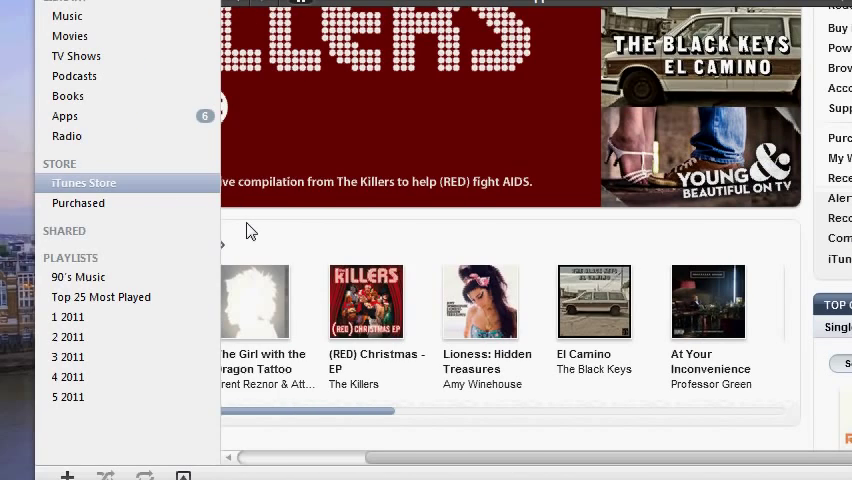
mouse_move(276, 224)
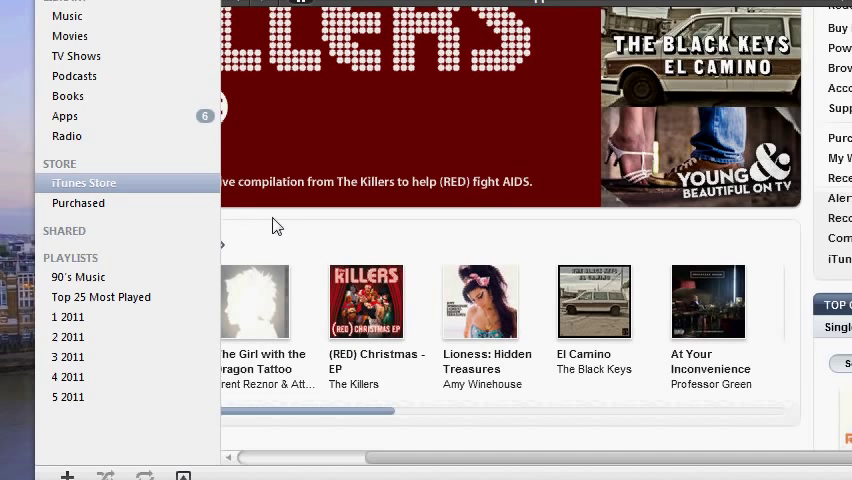
mouse_move(324, 238)
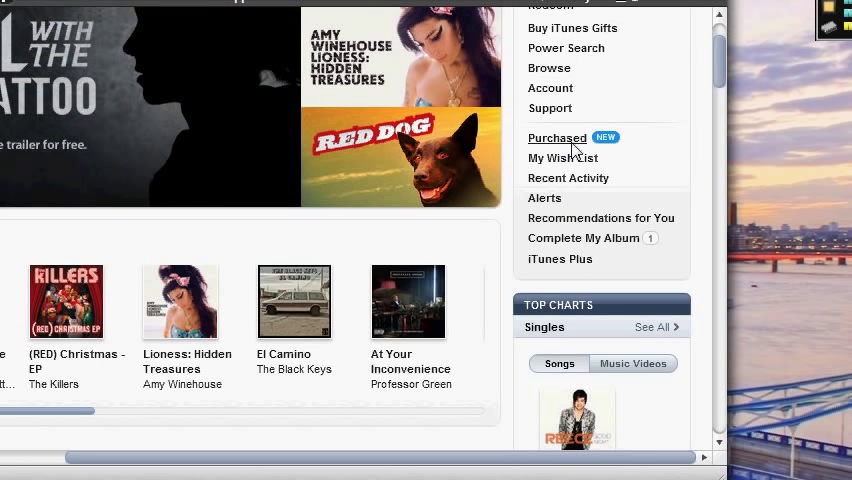
- Show the Purchased page with all 273 purchased songs listed
left_click(556, 138)
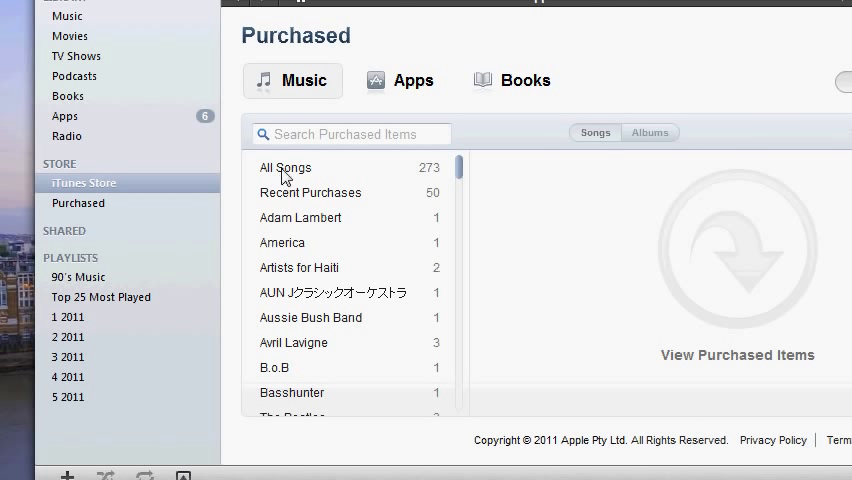
left_click(284, 168)
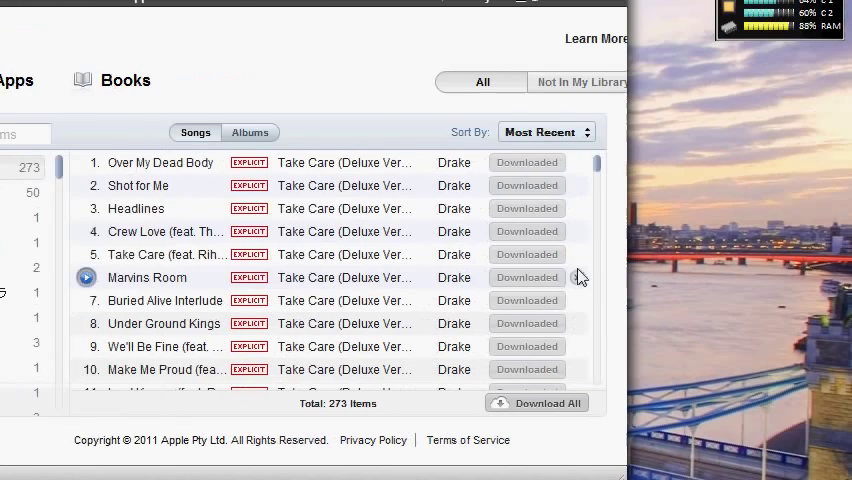
scroll("down", 3)
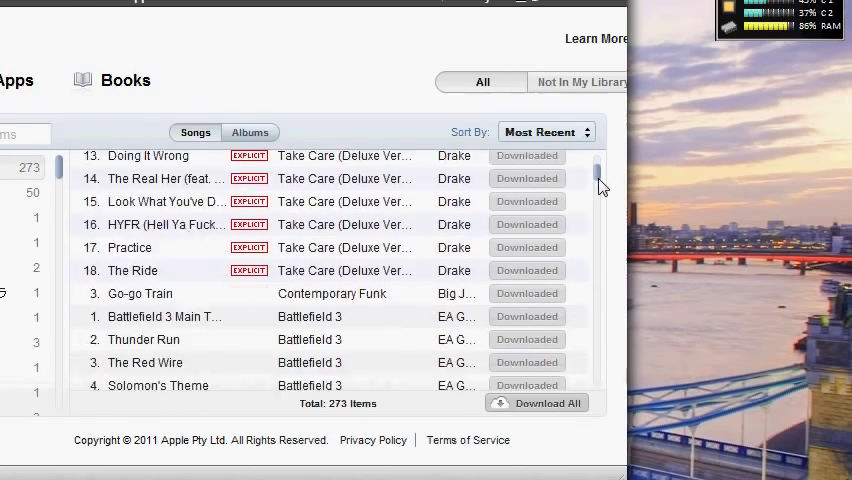
scroll("down", 3)
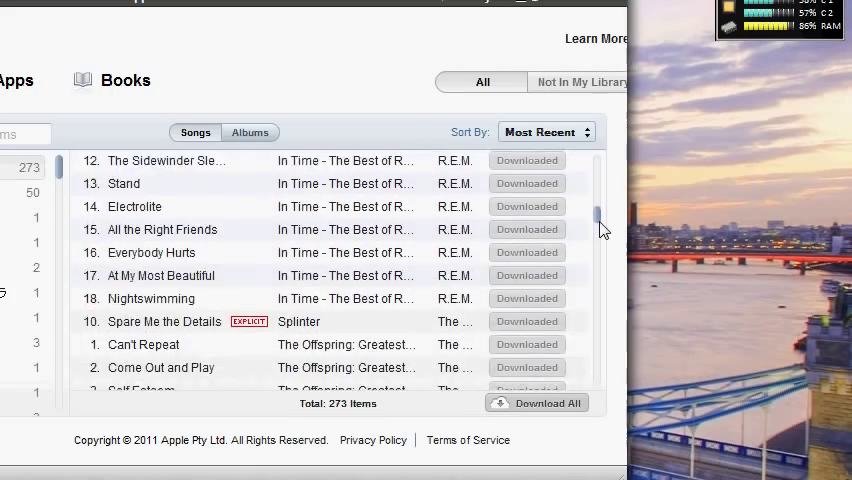
scroll("down", 3)
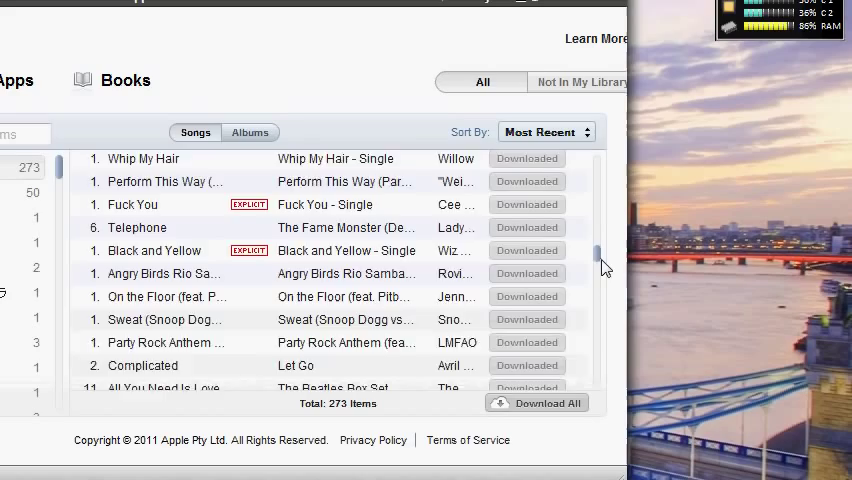
scroll("down", 3)
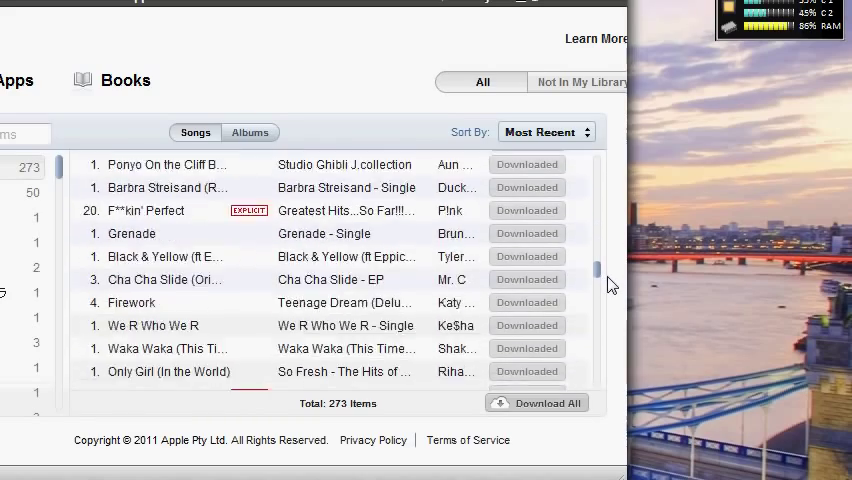
scroll("down", 3)
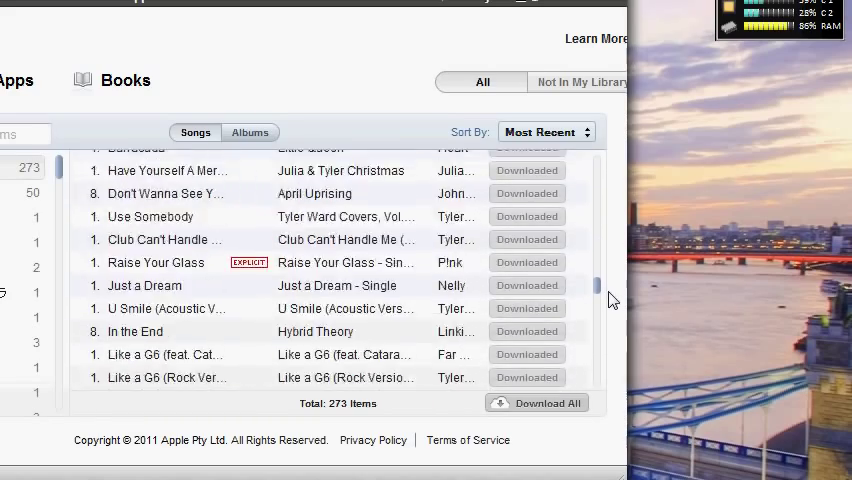
scroll("down", 3)
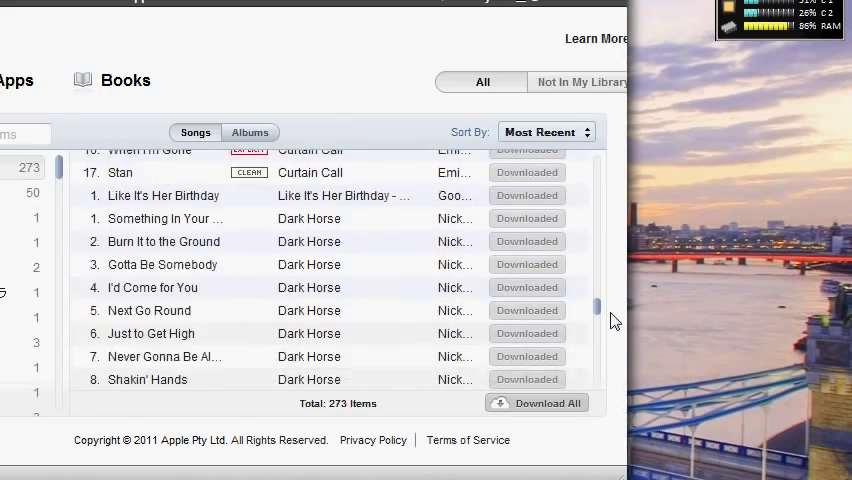
scroll("down", 3)
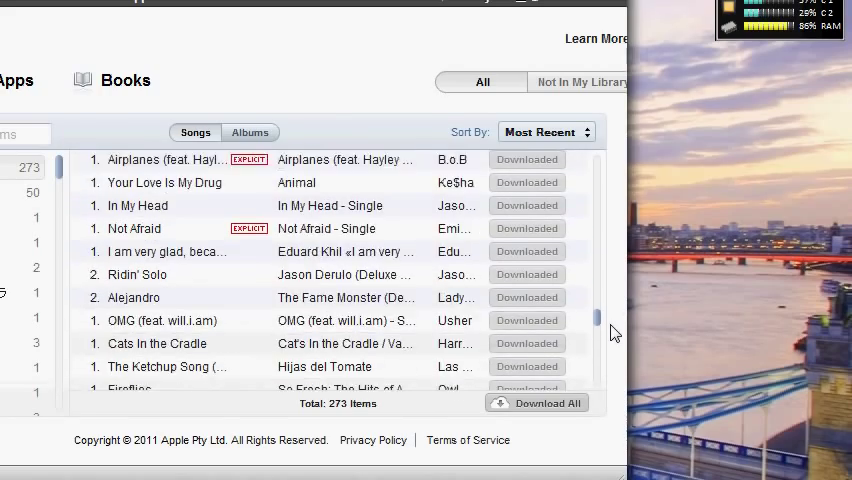
scroll("down", 3)
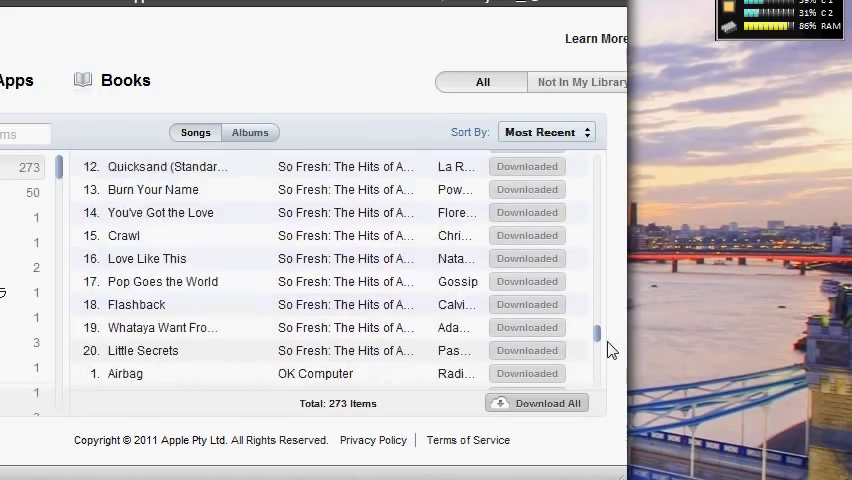
scroll("down", 3)
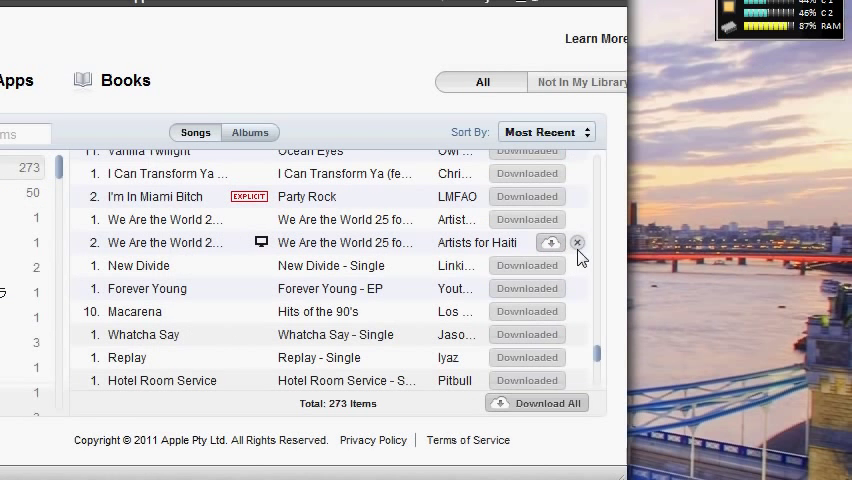
- Hide the Artists for Haiti 'We Are the World 25' music video, leaving 272 items
left_click(576, 242)
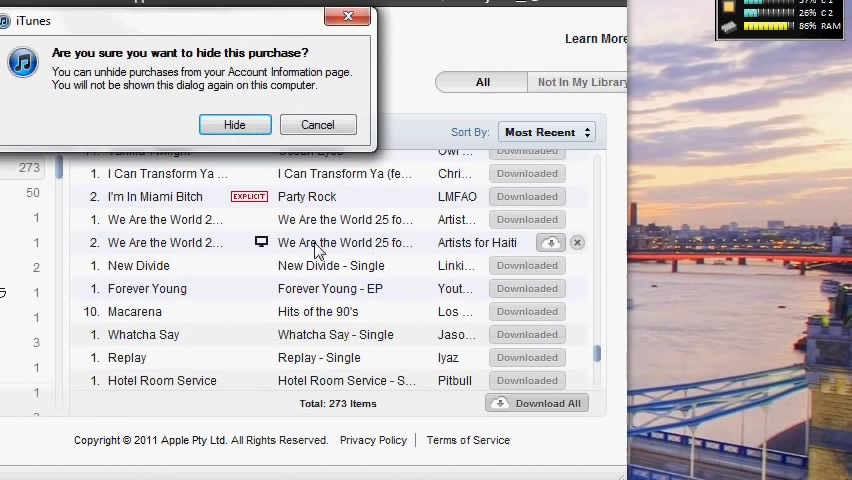
mouse_move(234, 124)
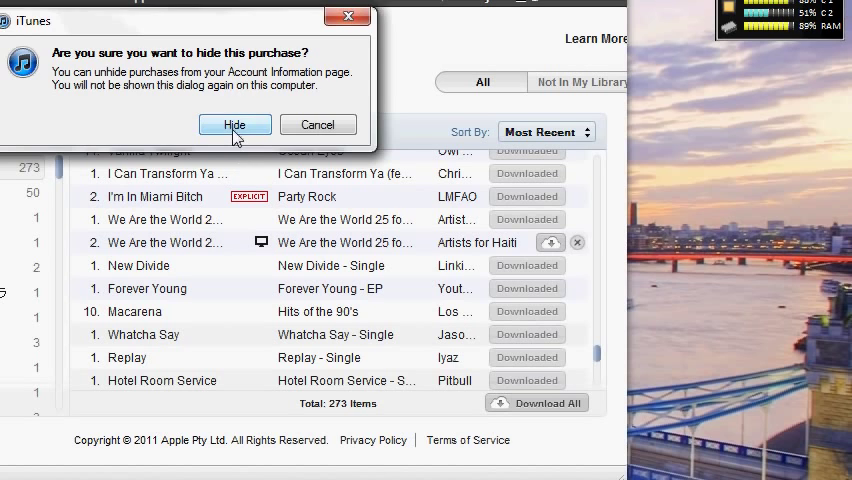
left_click(234, 124)
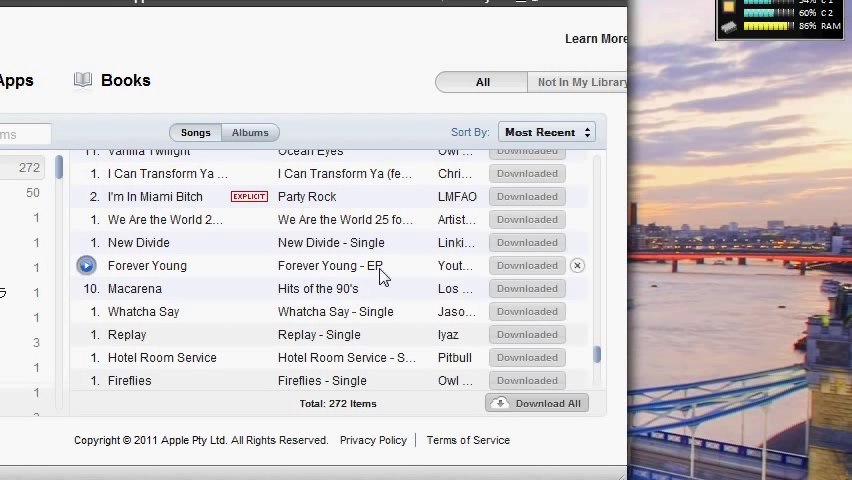